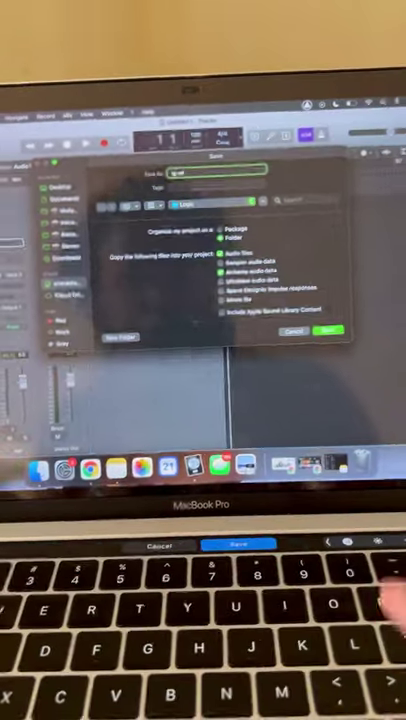
Save the sax project under its existing name in the Logic folder
click(329, 331)
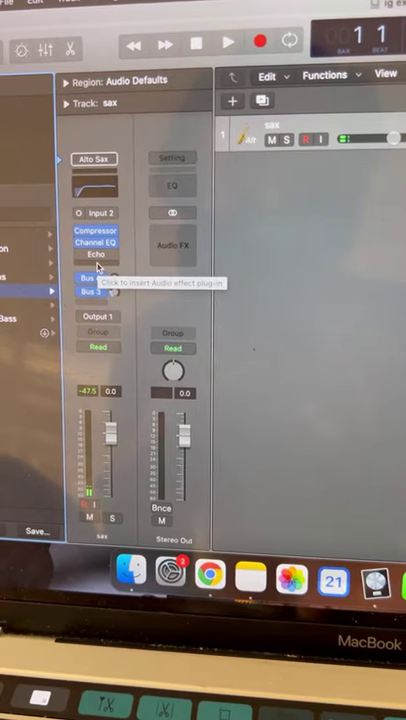
Select the next empty Audio FX slot on the sax track after Compressor, Channel EQ and Echo
click(98, 277)
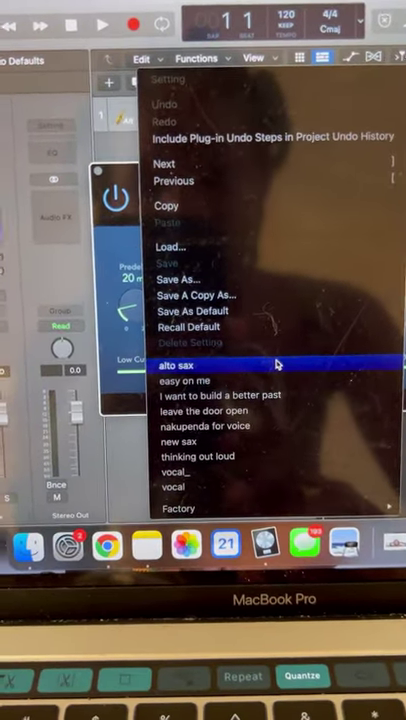
Load the 'alto sax' user preset into the sax track's reverb
click(183, 364)
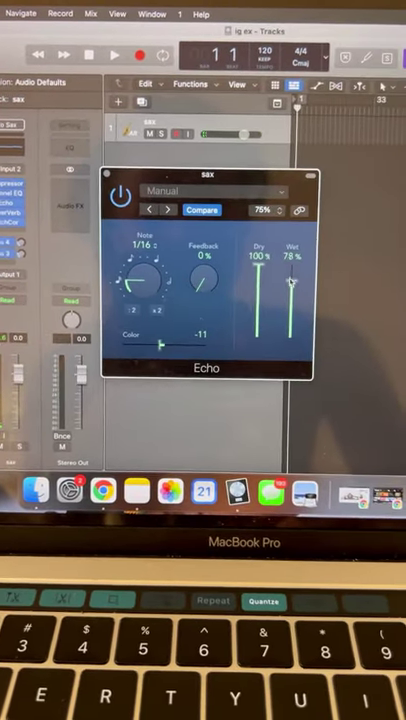
Drag the Echo Wet slider to about 78%, keeping Dry at 100%
drag(170, 345, 145, 345)
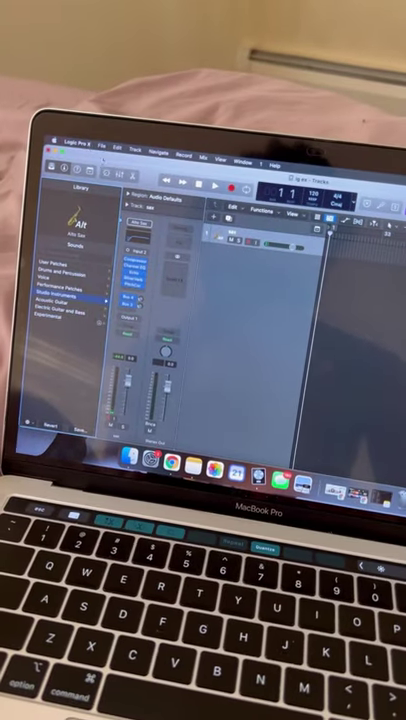
Choose Save as Template from the File menu for the sax project
click(104, 130)
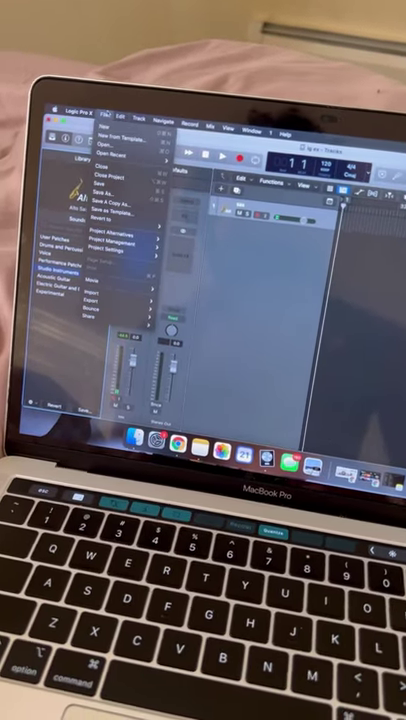